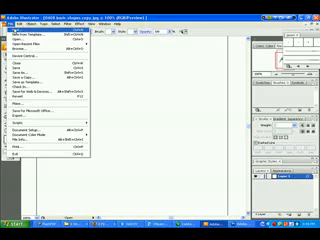
# - Start a new document via File > New so its settings dialog appears
pyautogui.click(20, 28)
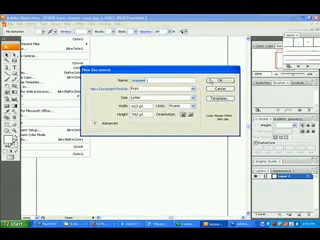